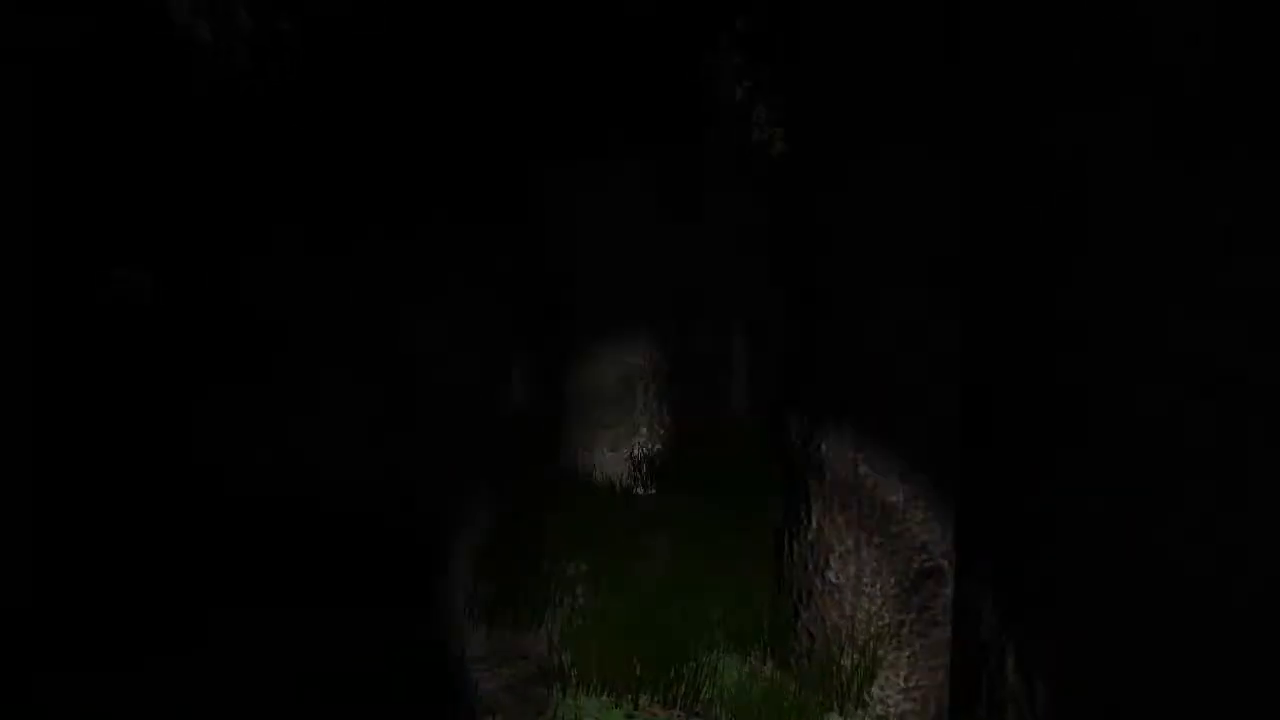
mouse_move(640, 360)
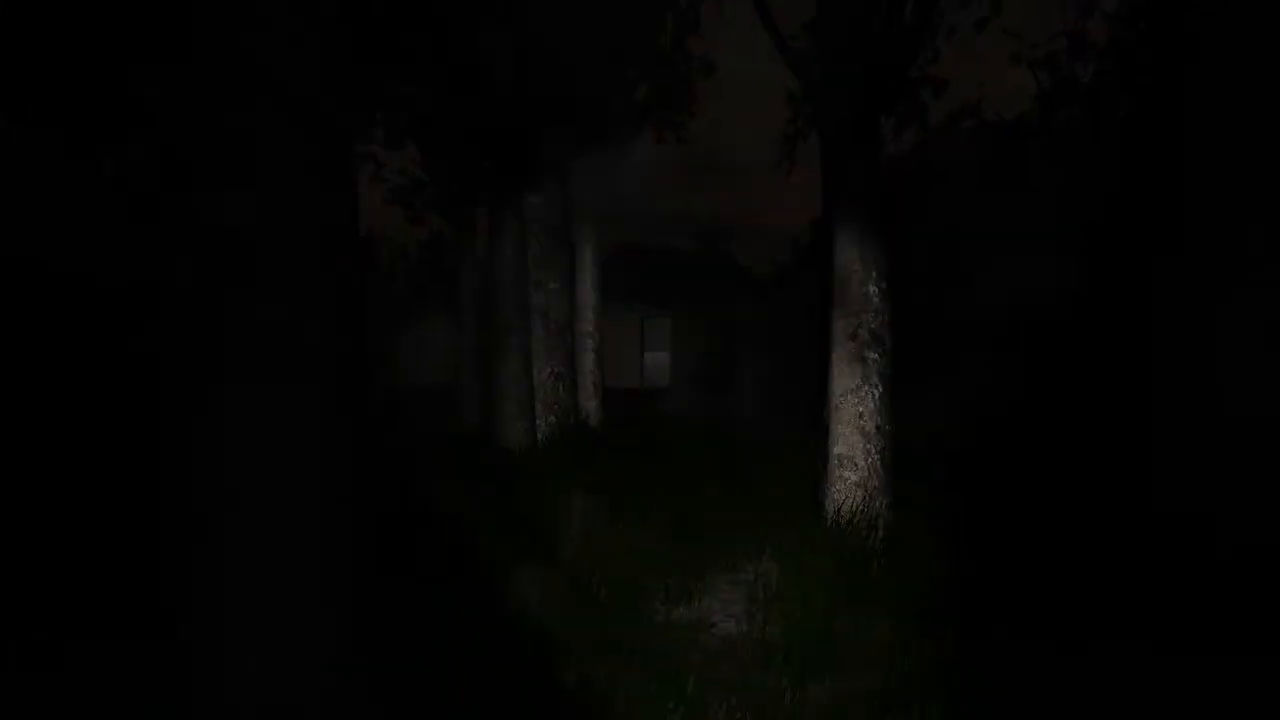
mouse_move(640, 360)
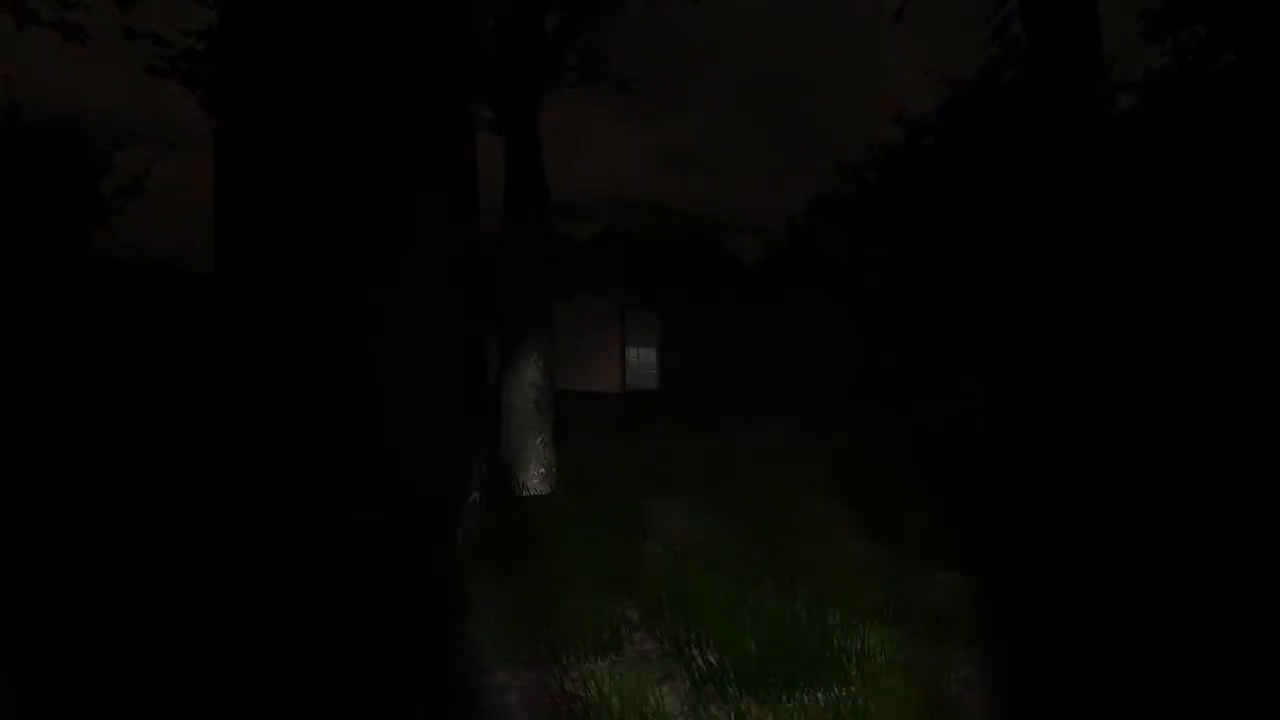
mouse_move(640, 360)
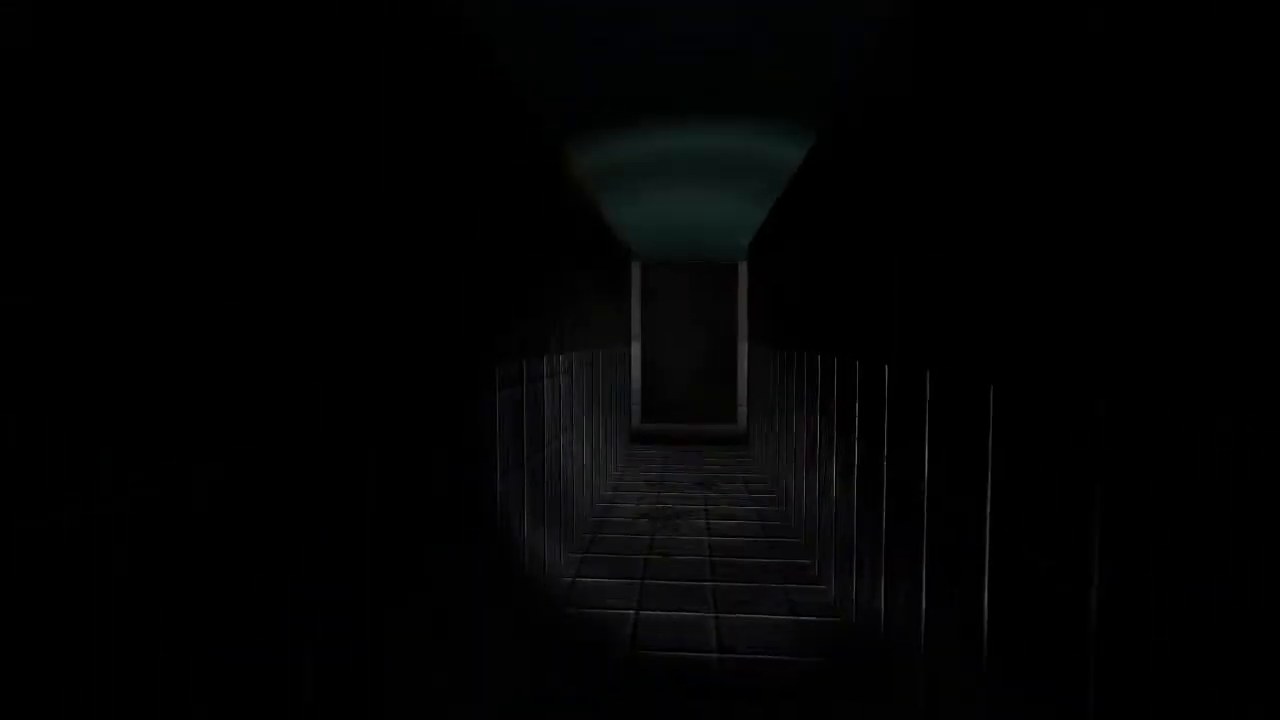
key("w")
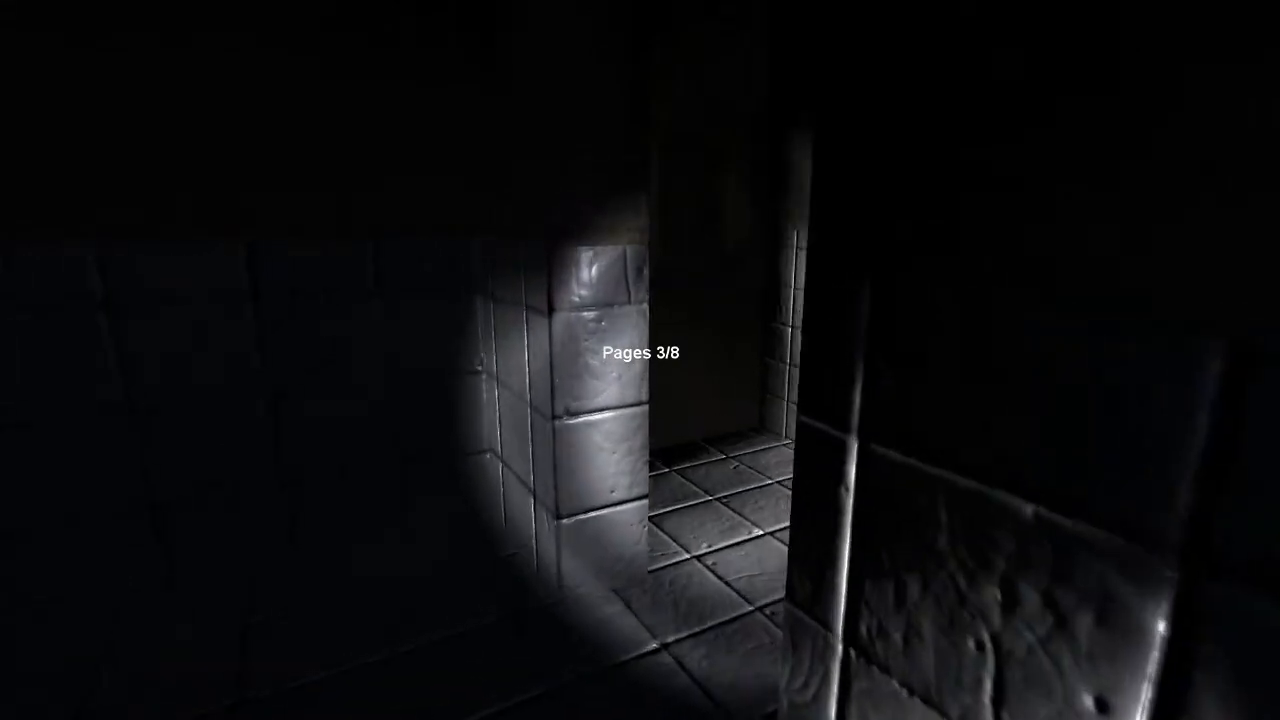
mouse_move(640, 360)
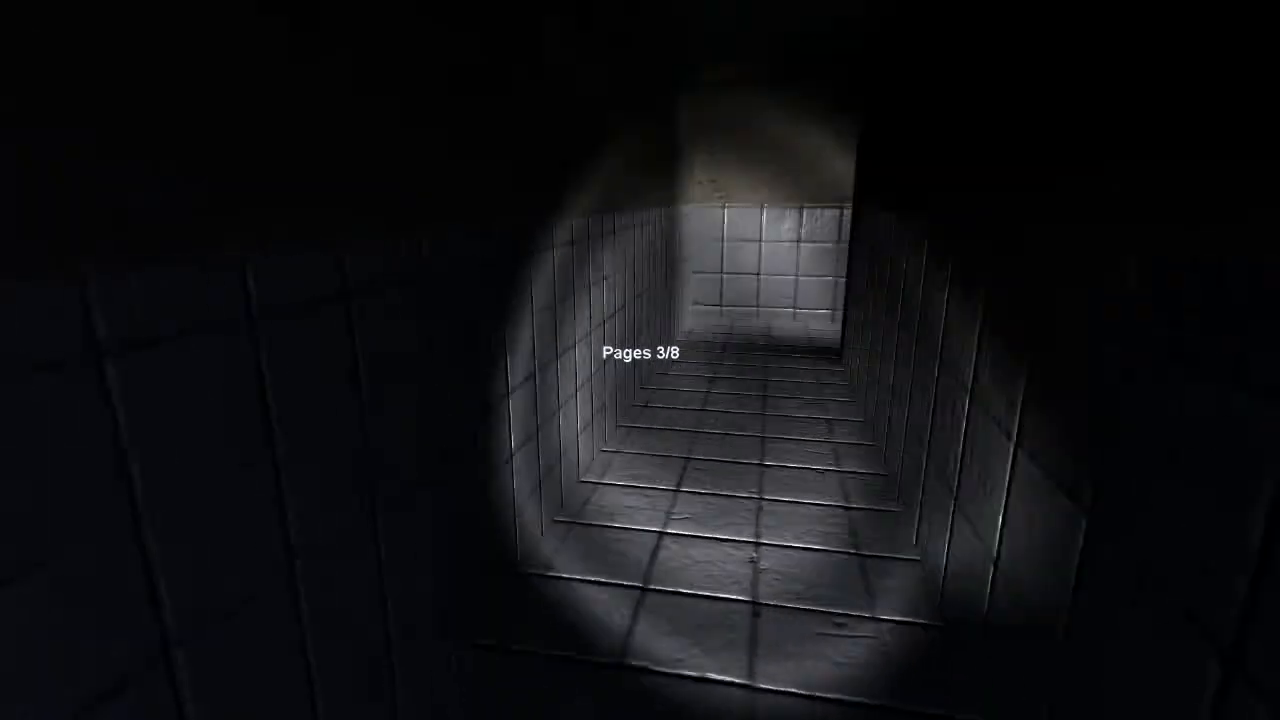
mouse_move(640, 360)
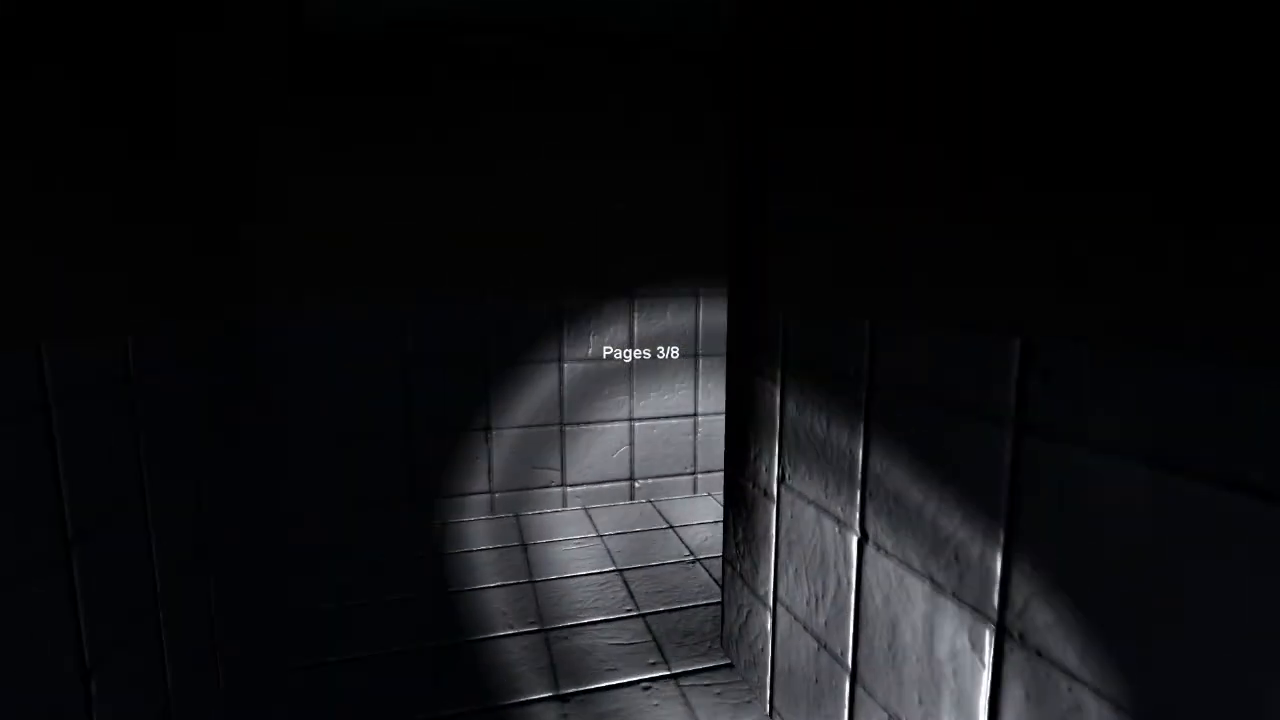
key("w")
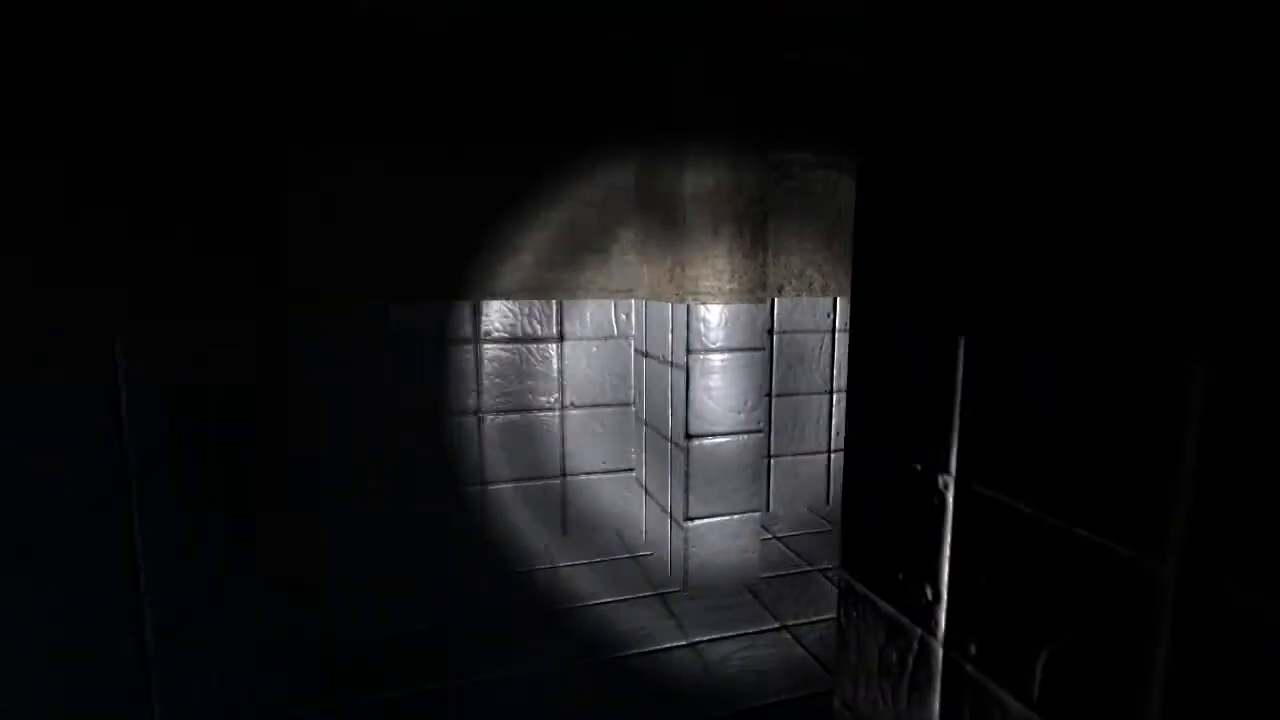
mouse_move(640, 360)
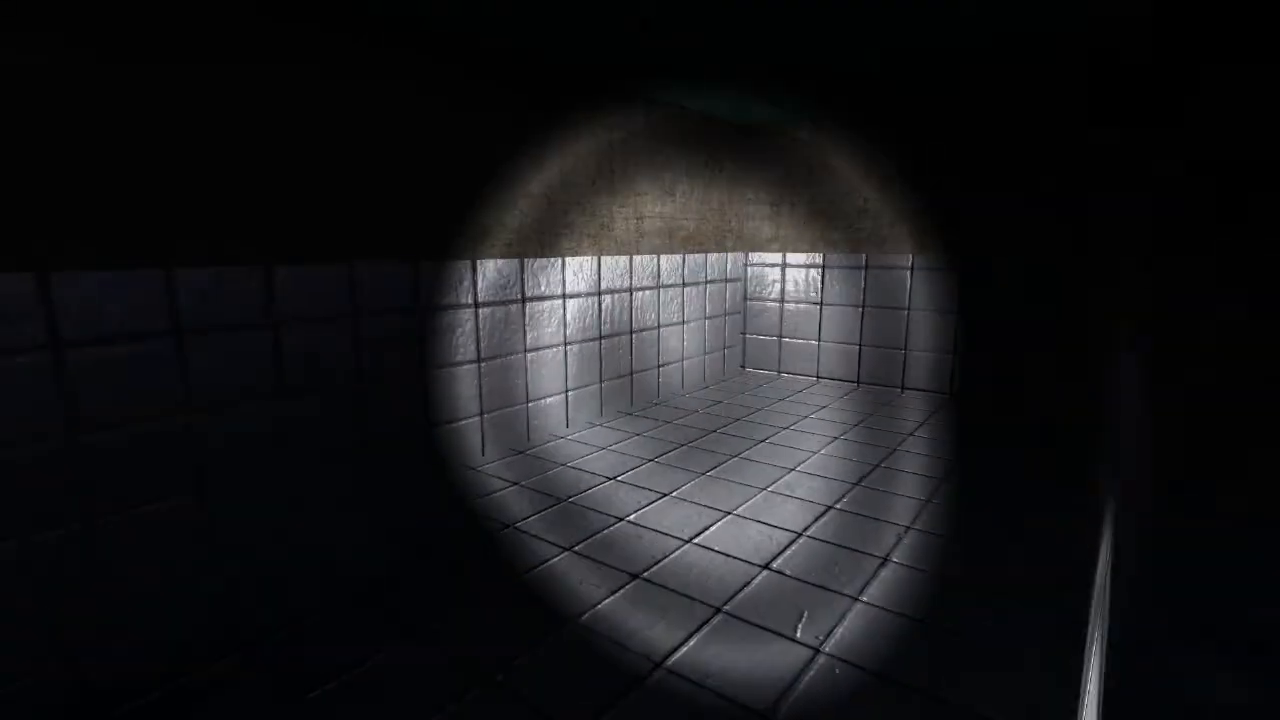